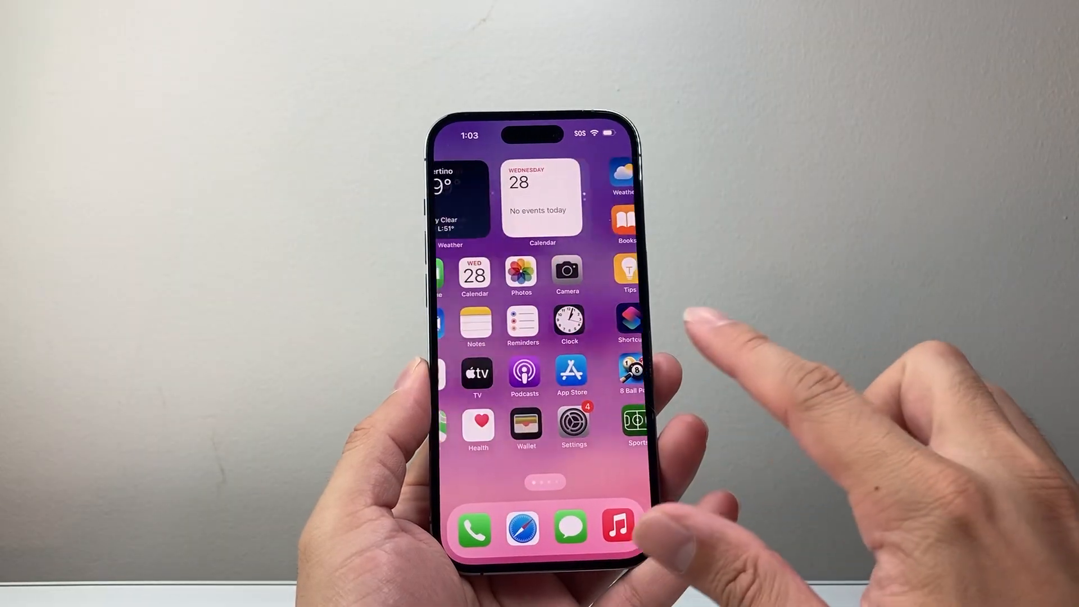
Launch Settings from the home screen and reach the Cellular page.
{"action": "left_click", "coordinate": [574, 425]}
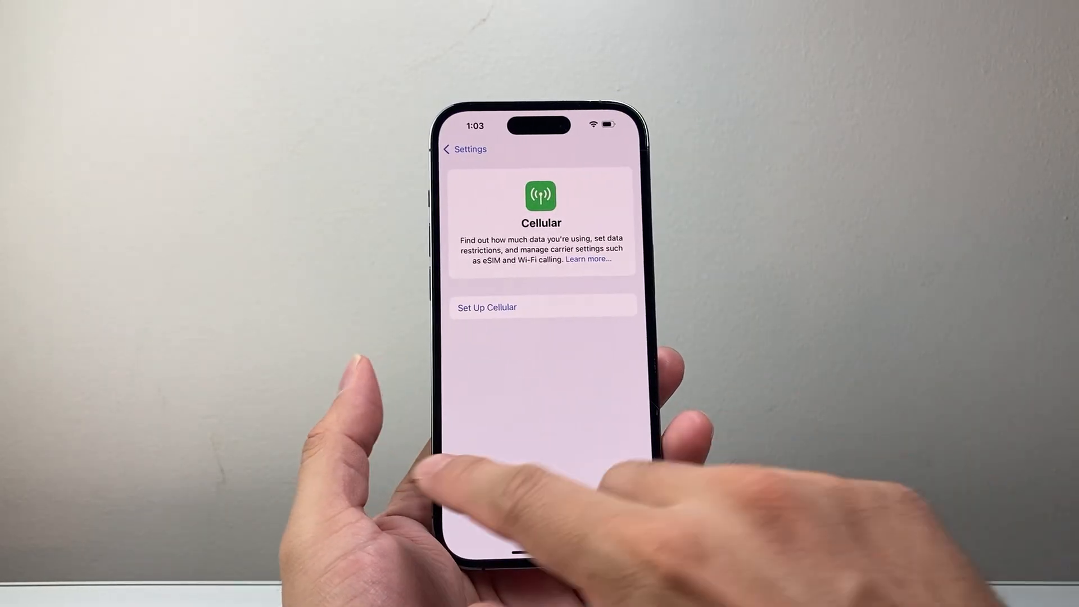
Switch Live Voicemail on under Apps > Phone and return to the Phone call settings.
{"action": "left_click", "coordinate": [465, 150]}
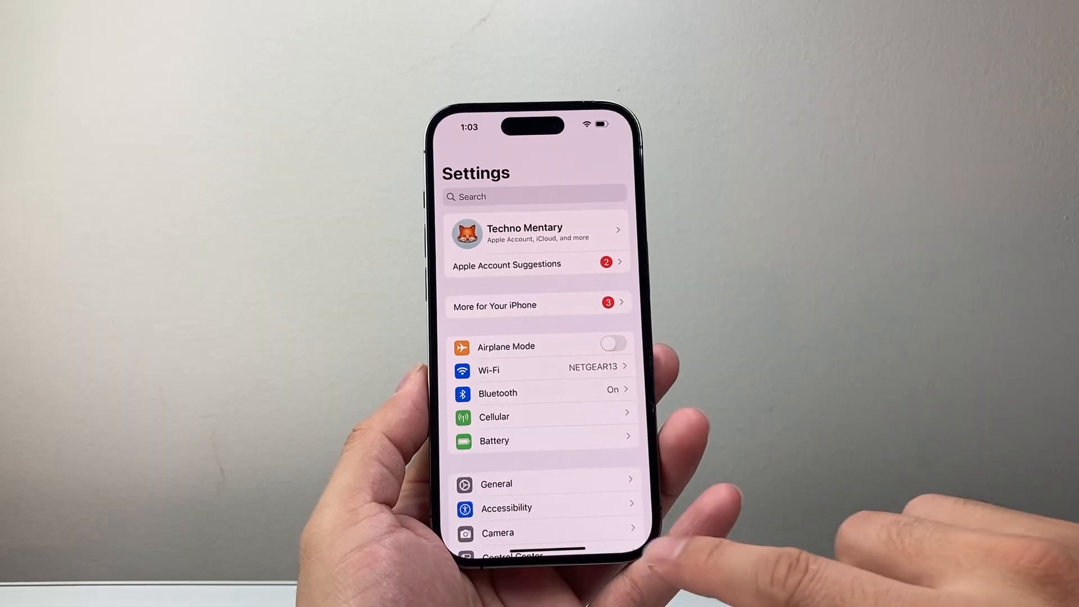
{"action": "scroll", "scroll_direction": "down", "scroll_amount": 3}
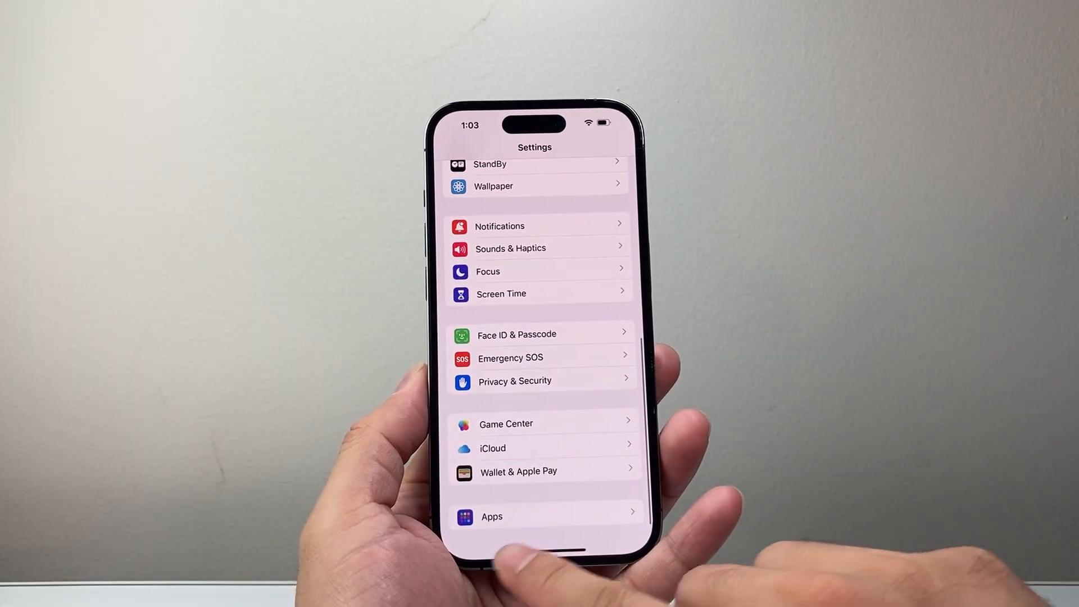
{"action": "left_click", "coordinate": [492, 517]}
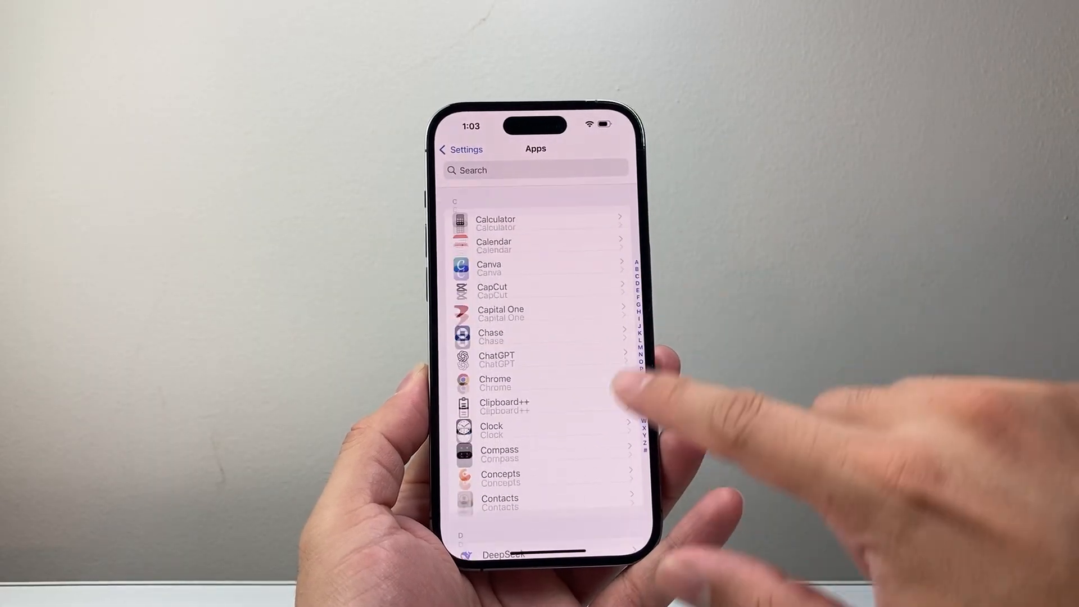
{"action": "scroll", "scroll_direction": "down", "scroll_amount": 3}
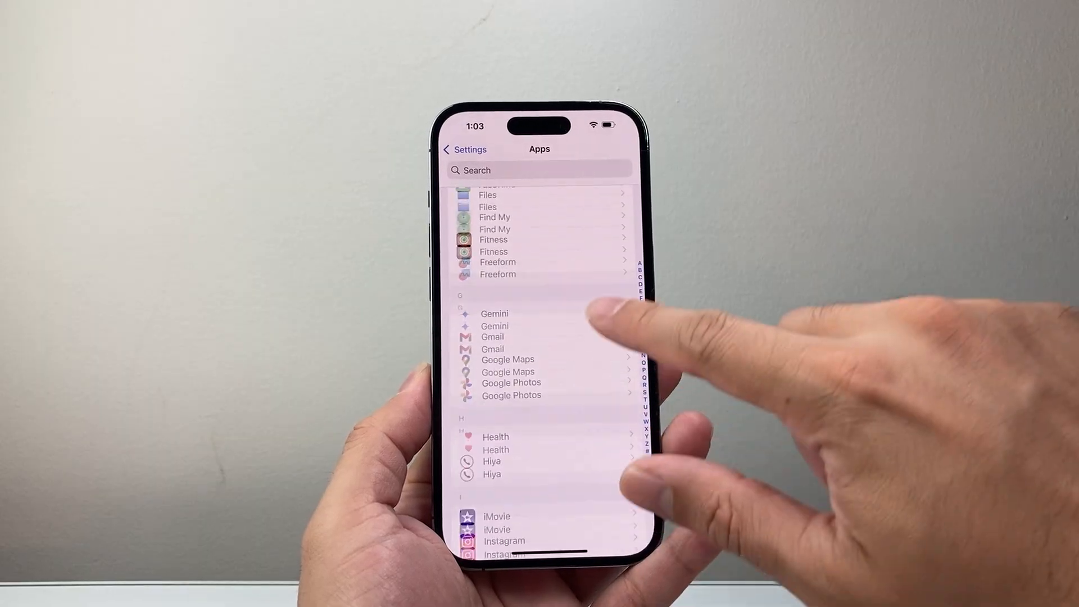
{"action": "scroll", "scroll_direction": "down", "scroll_amount": 3}
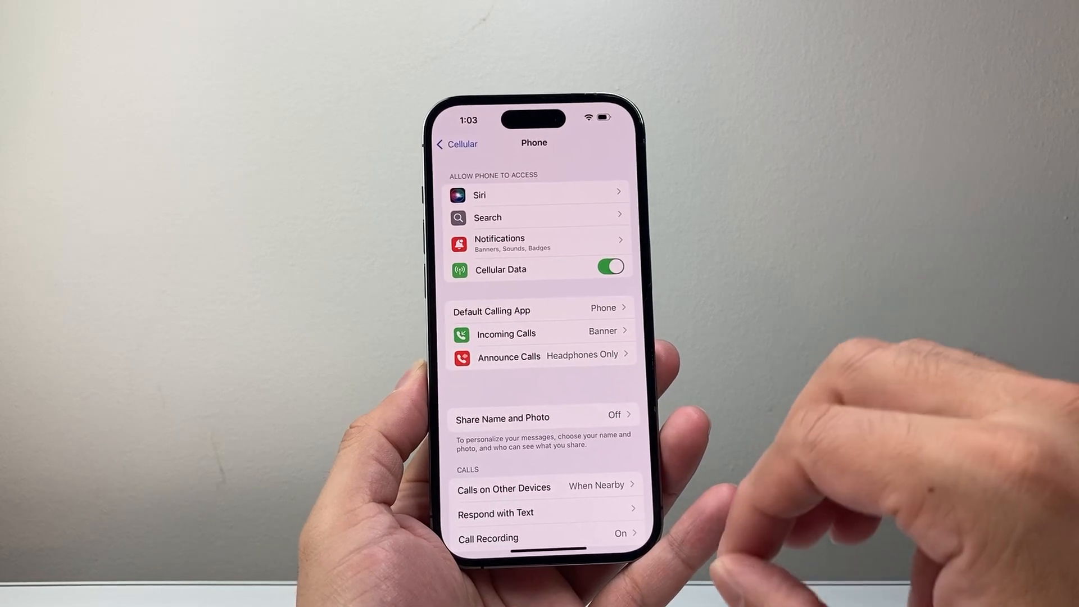
{"action": "scroll", "scroll_direction": "down", "scroll_amount": 3}
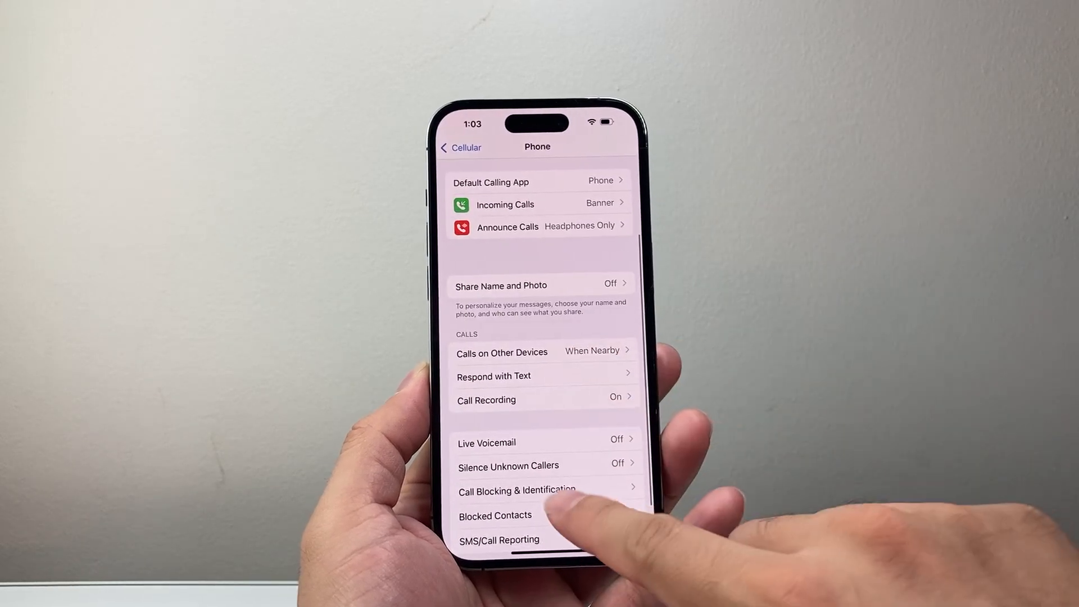
{"action": "left_click", "coordinate": [486, 442]}
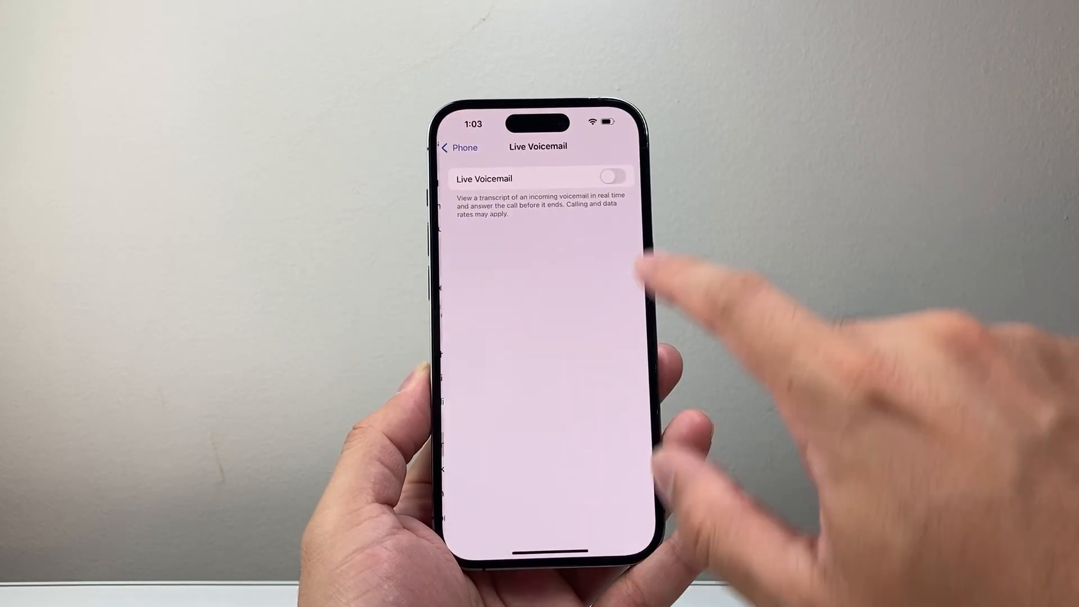
{"action": "left_click", "coordinate": [615, 178]}
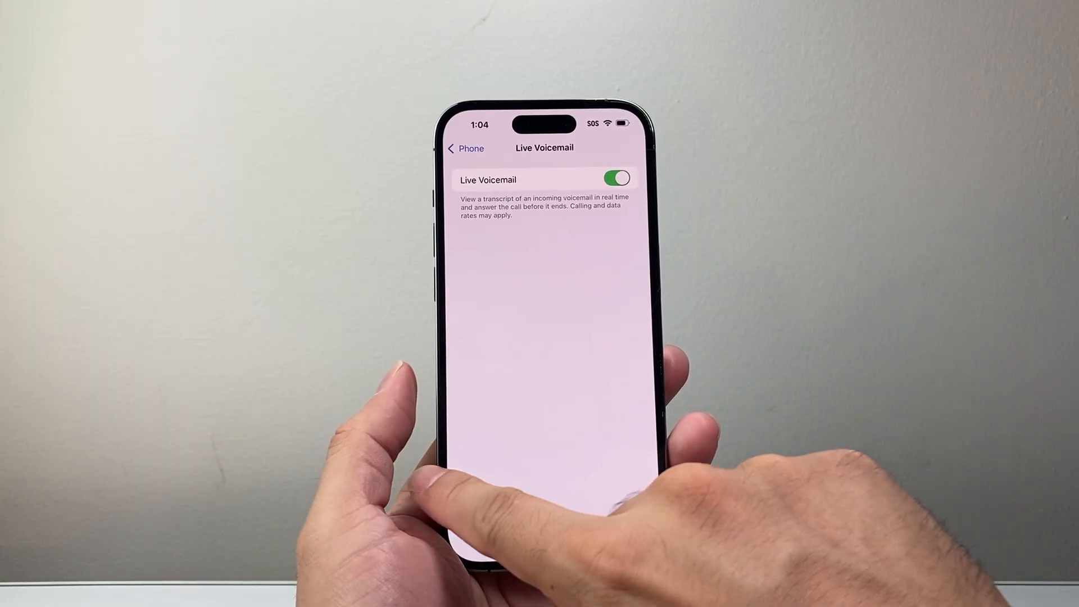
{"action": "left_click", "coordinate": [465, 148]}
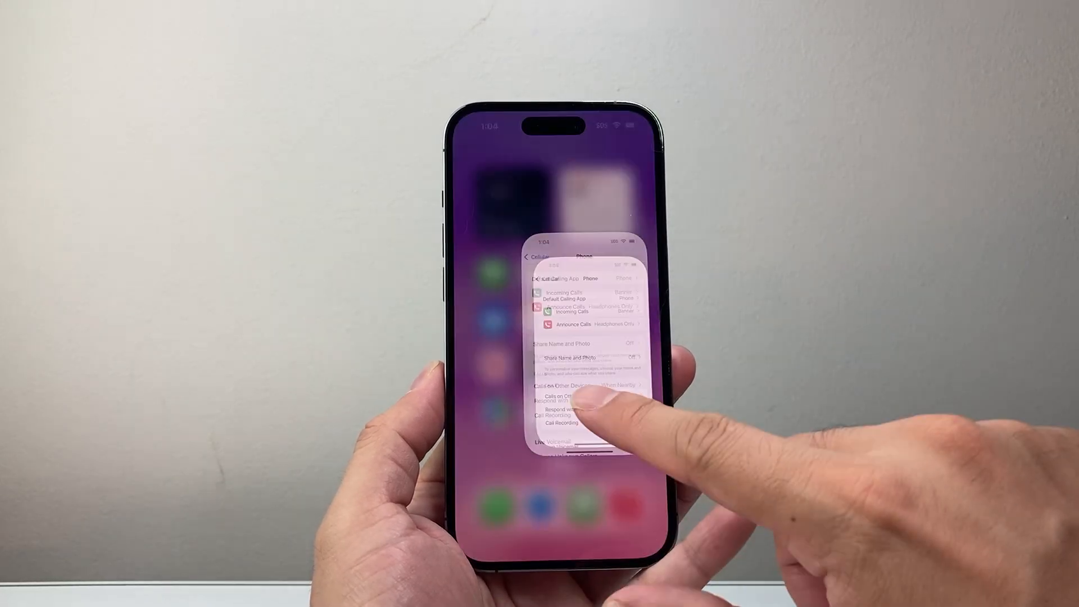
Check the Phone app's Voicemail tab, which shows Visual Voicemail unavailable, via Call Voicemail.
{"action": "left_click", "coordinate": [643, 524]}
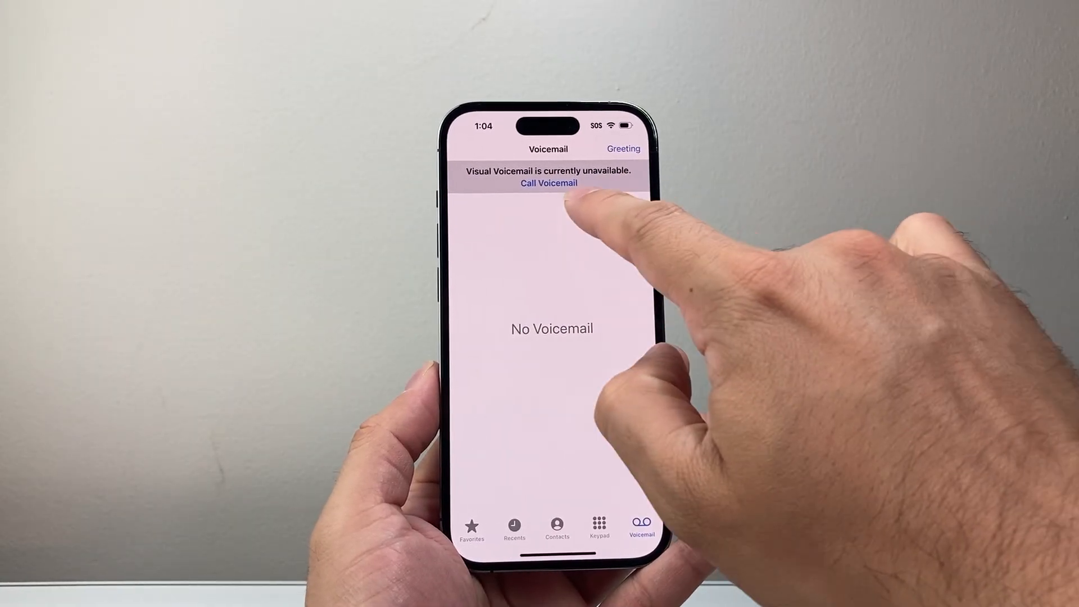
{"action": "left_click", "coordinate": [549, 183]}
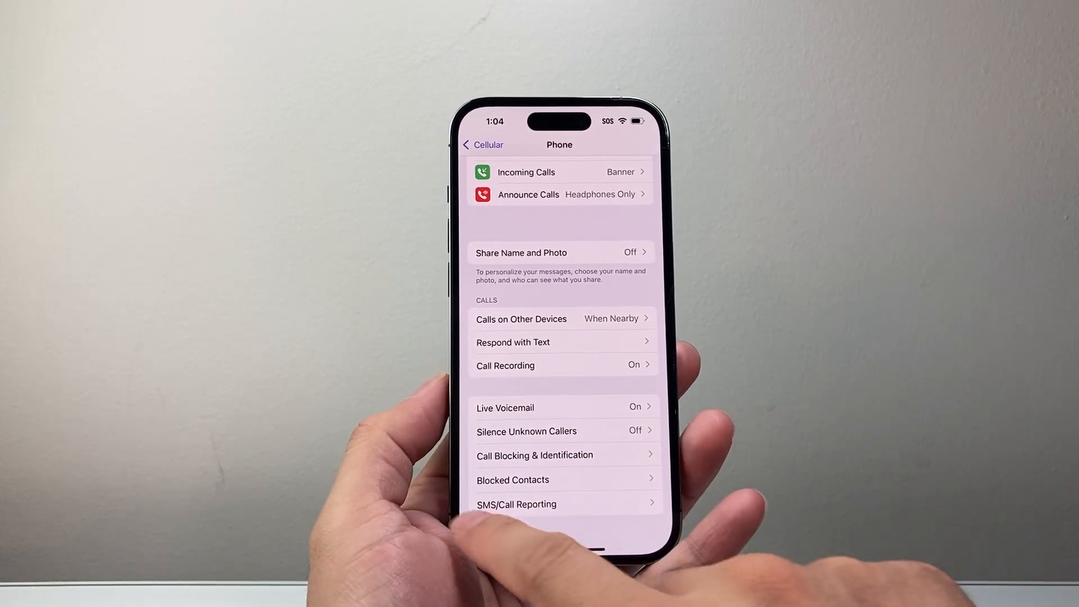
Review the phone's About information under General from the main Settings list.
{"action": "left_click", "coordinate": [484, 144]}
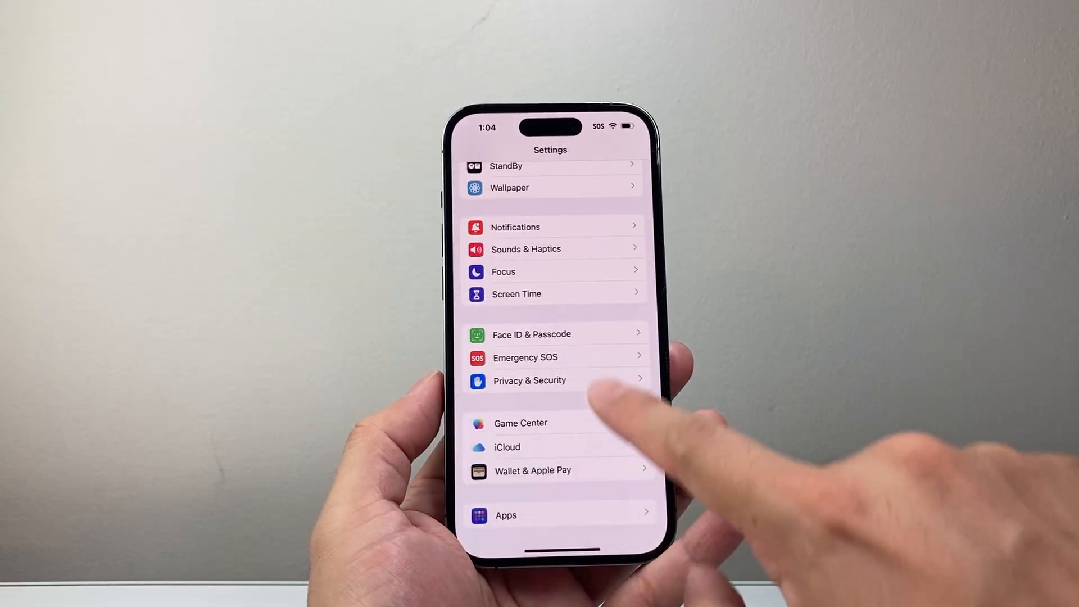
{"action": "scroll", "scroll_direction": "down", "scroll_amount": 3}
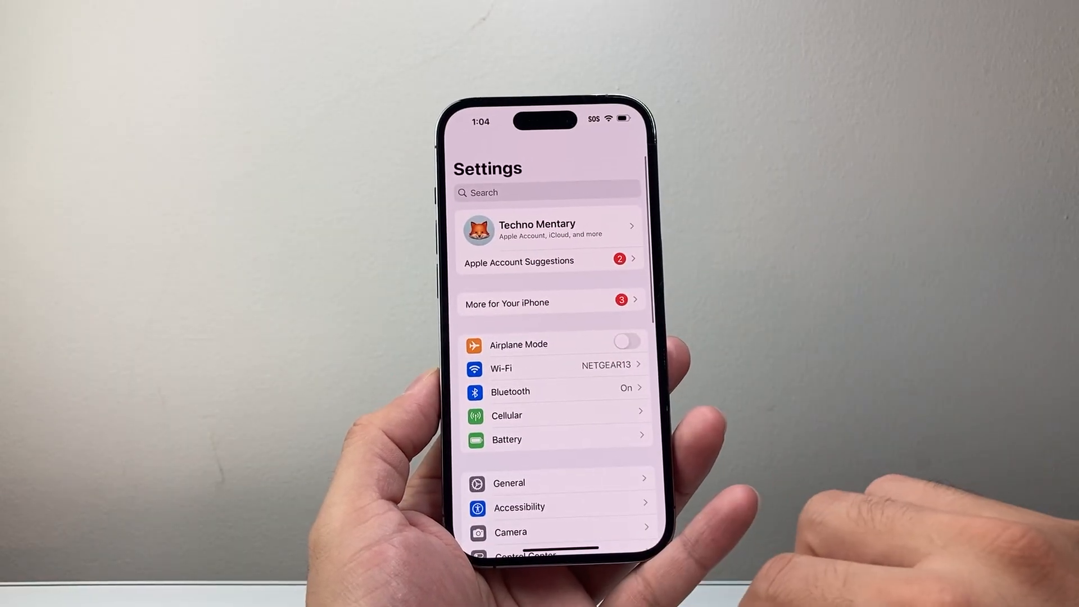
{"action": "scroll", "scroll_direction": "down", "scroll_amount": 3}
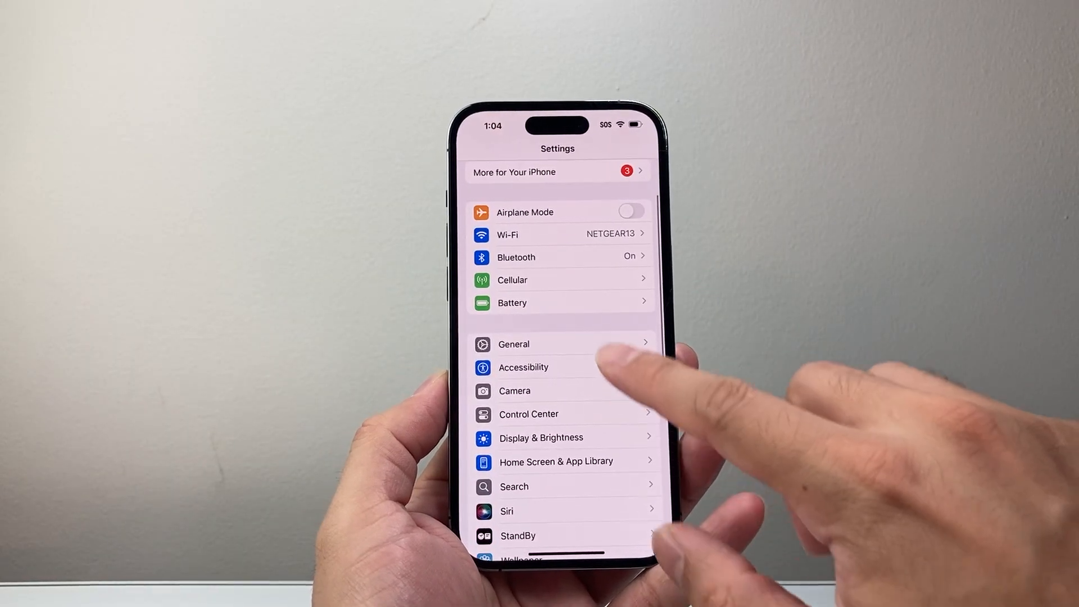
{"action": "left_click", "coordinate": [513, 344]}
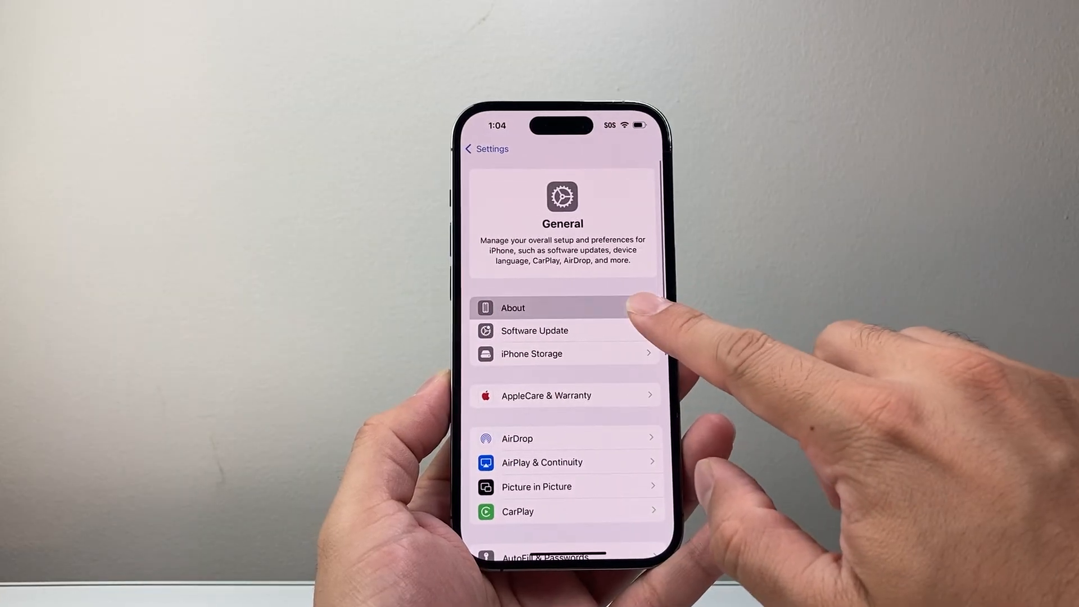
{"action": "left_click", "coordinate": [512, 308]}
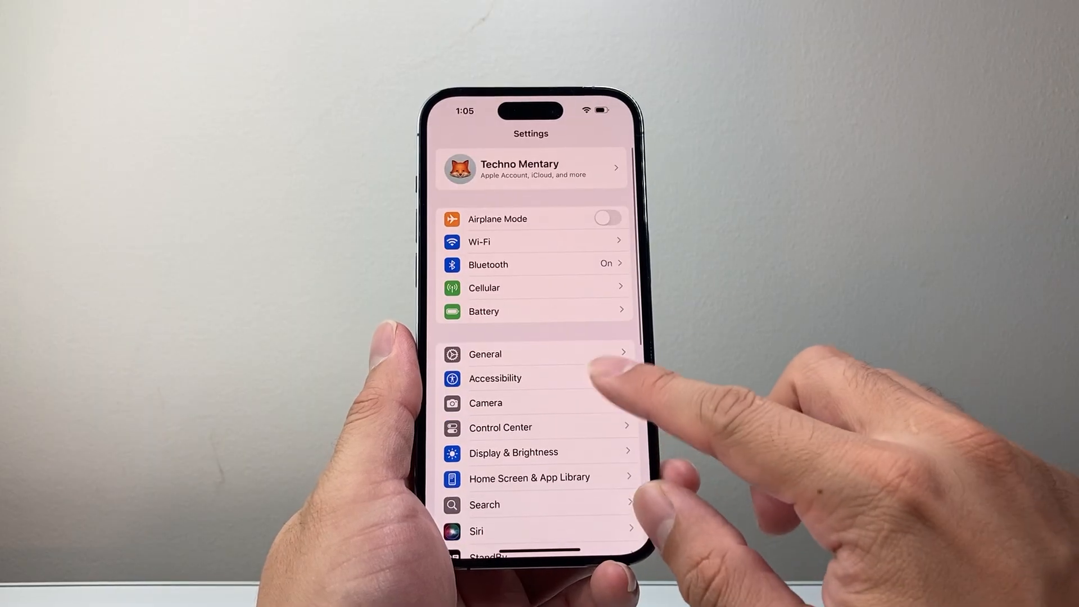
Reset Network Settings via General > Transfer or Reset iPhone and confirm, returning to Settings.
{"action": "left_click", "coordinate": [484, 353]}
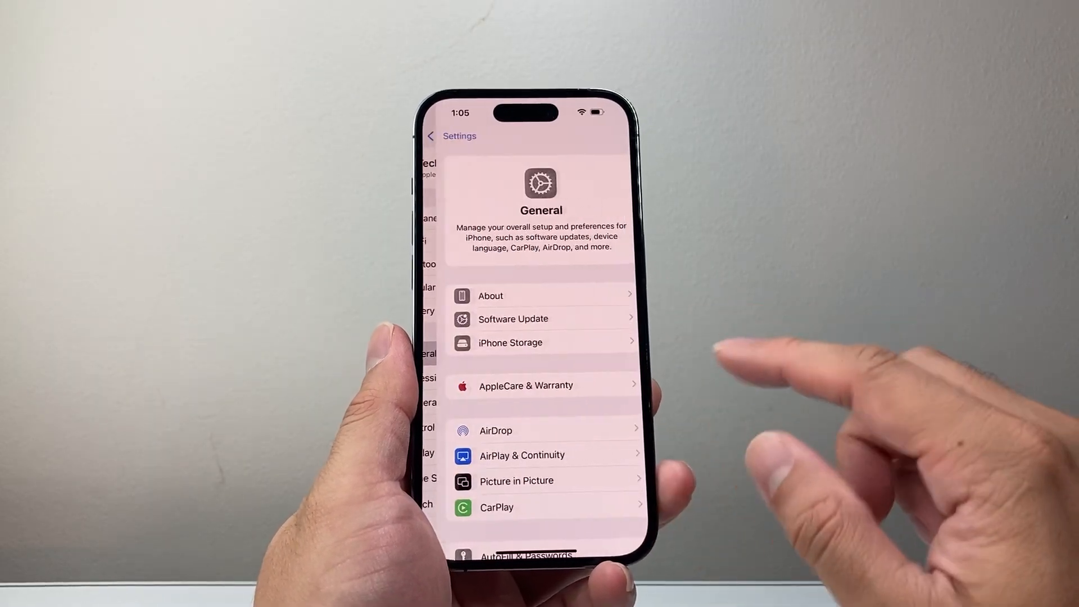
{"action": "scroll", "scroll_direction": "down", "scroll_amount": 3}
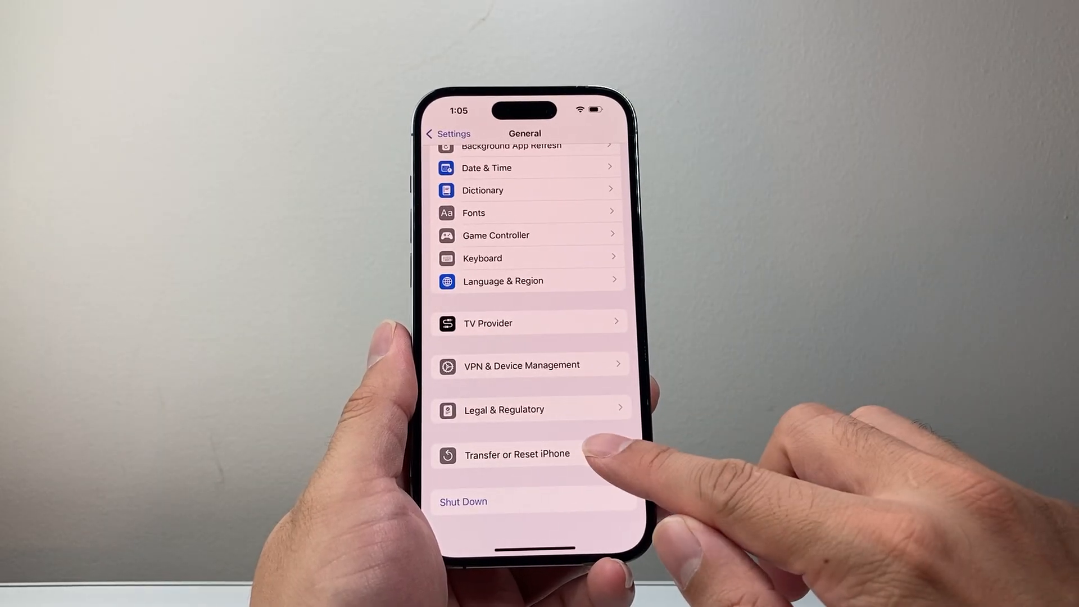
{"action": "left_click", "coordinate": [517, 454]}
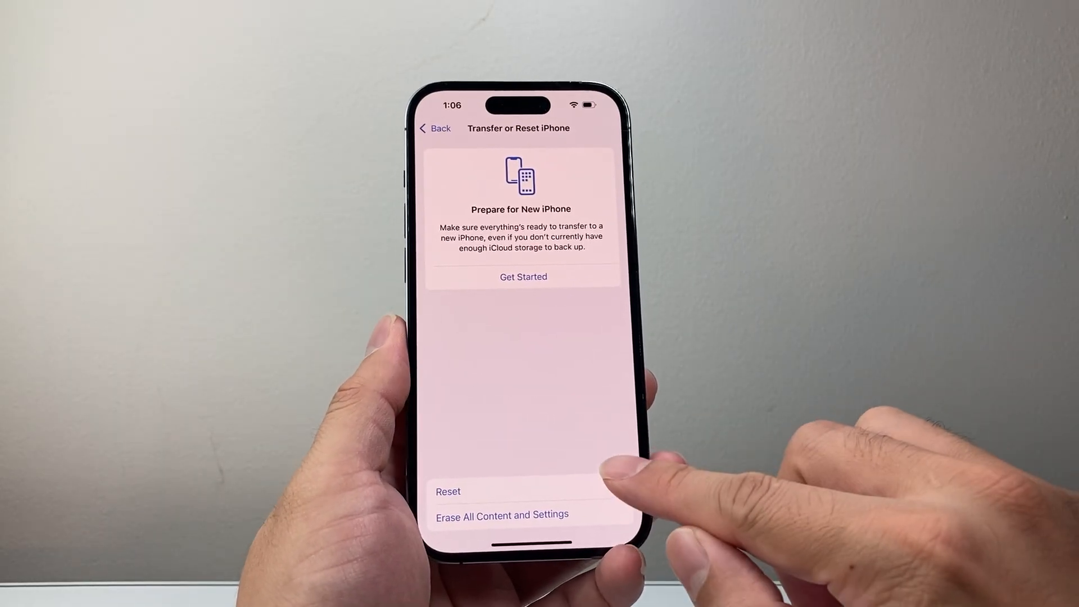
{"action": "left_click", "coordinate": [448, 492]}
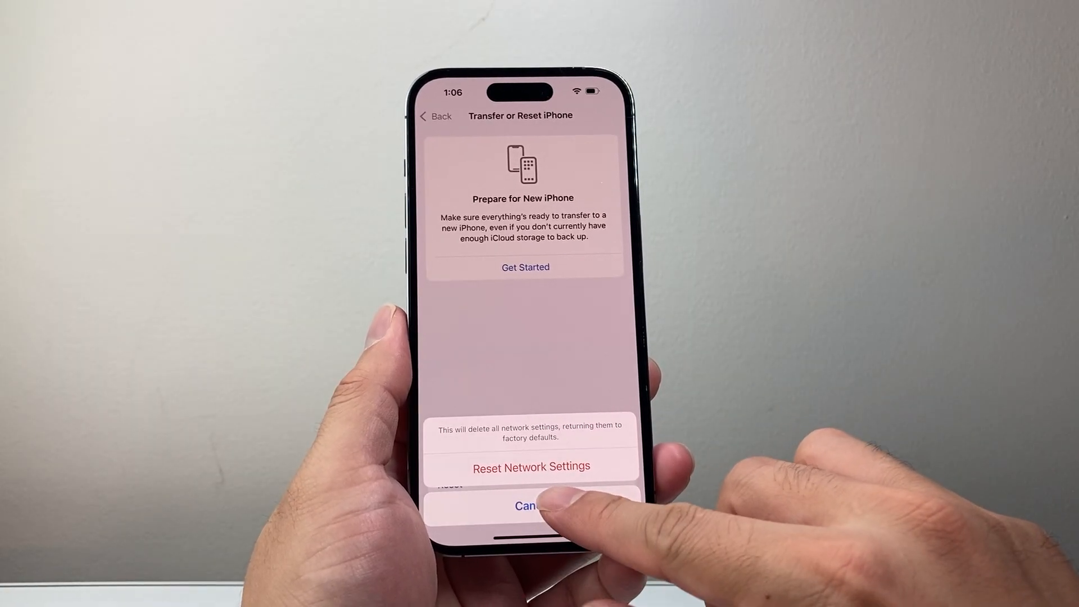
{"action": "left_click", "coordinate": [530, 506]}
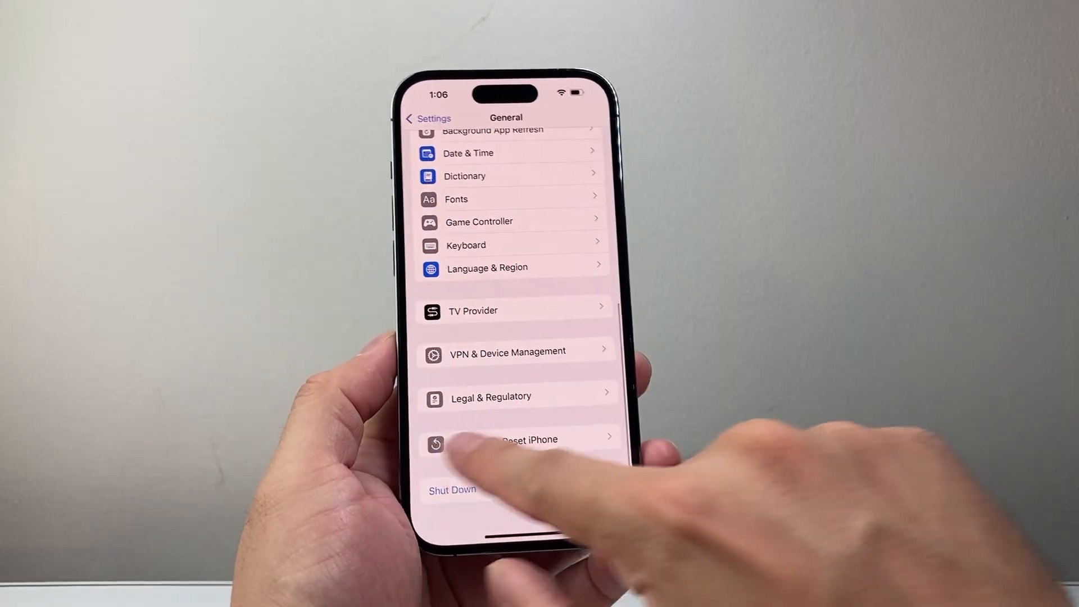
{"action": "left_click", "coordinate": [427, 118]}
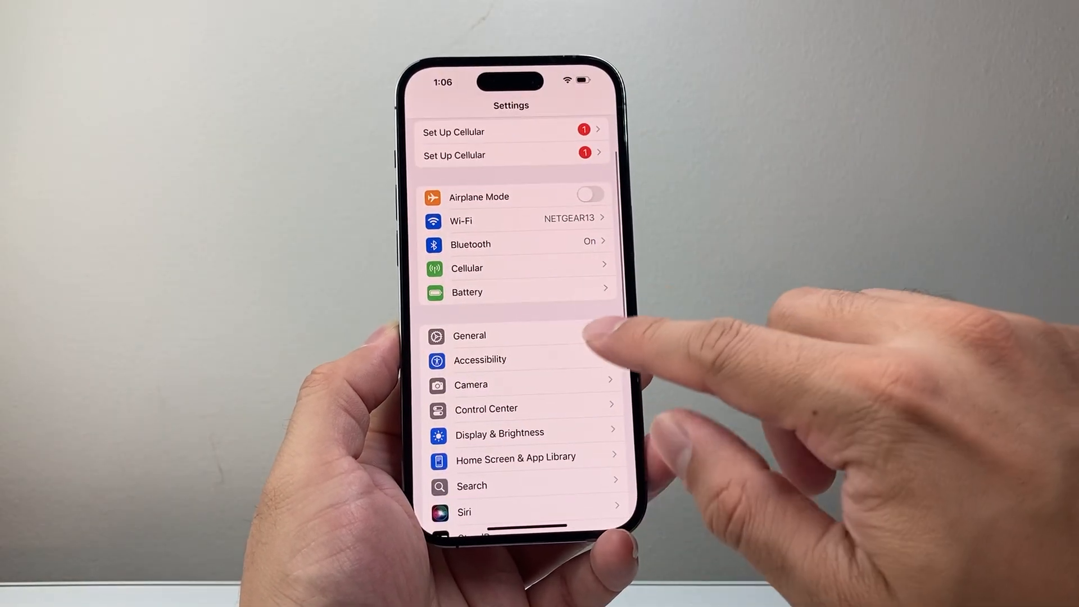
Verify on Software Update that iOS 18.5 is up to date, then return to Settings.
{"action": "left_click", "coordinate": [469, 335]}
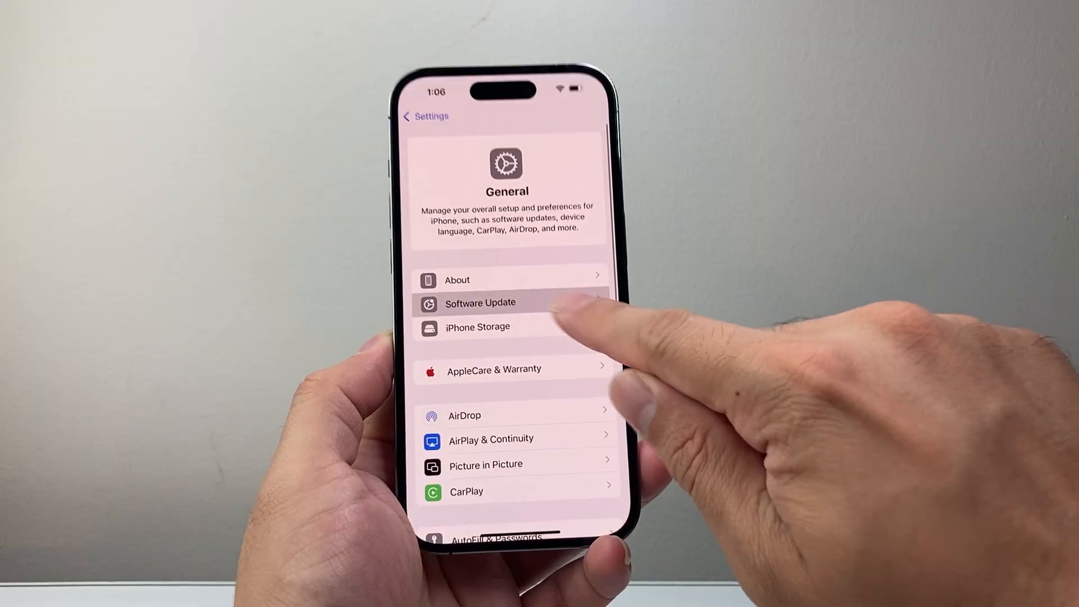
{"action": "left_click", "coordinate": [480, 303]}
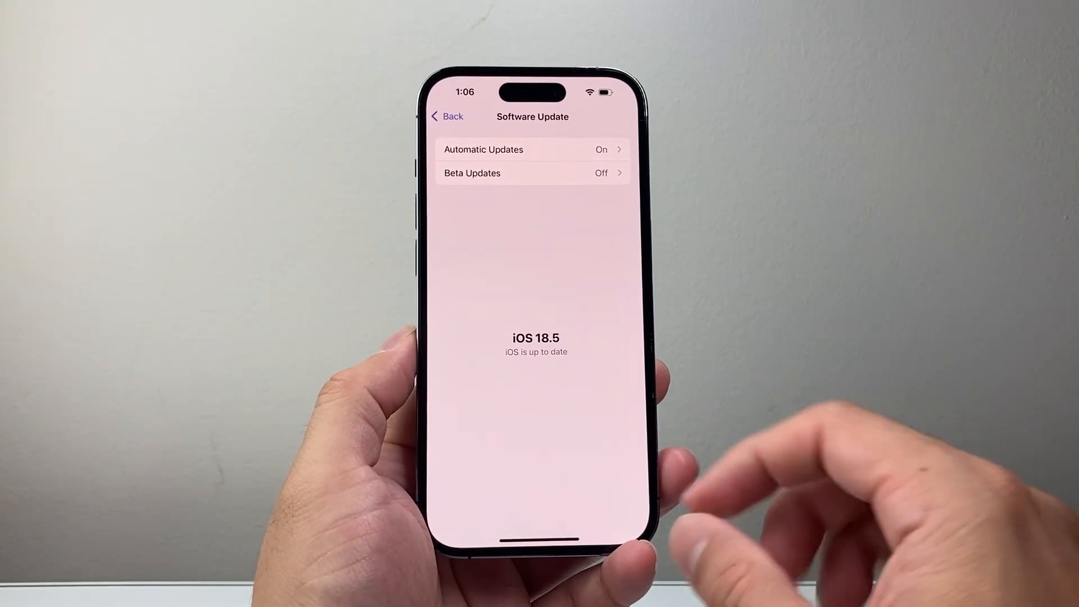
{"action": "left_click", "coordinate": [446, 116]}
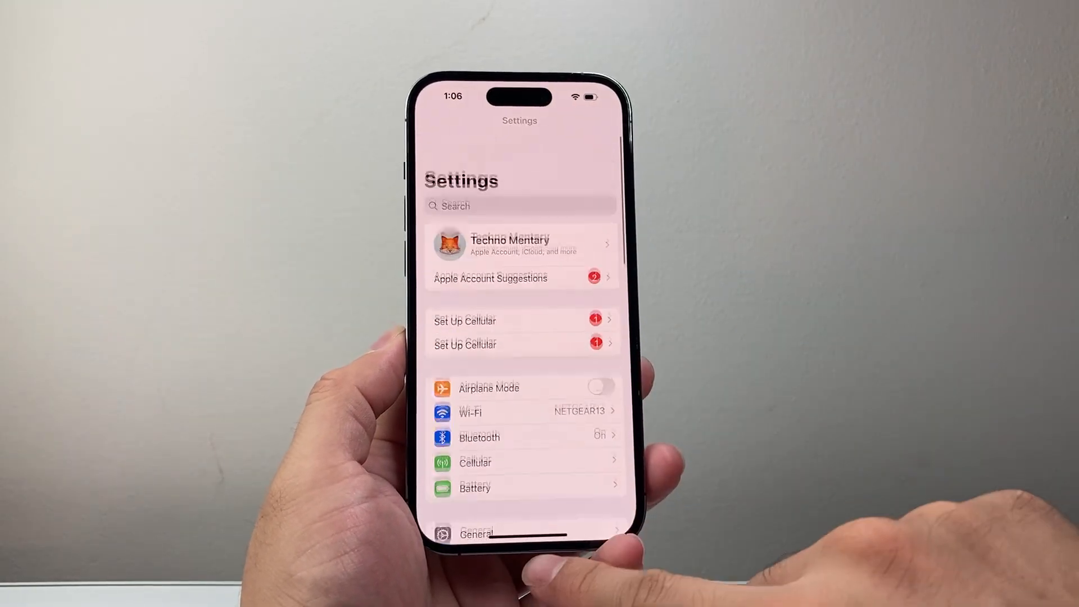